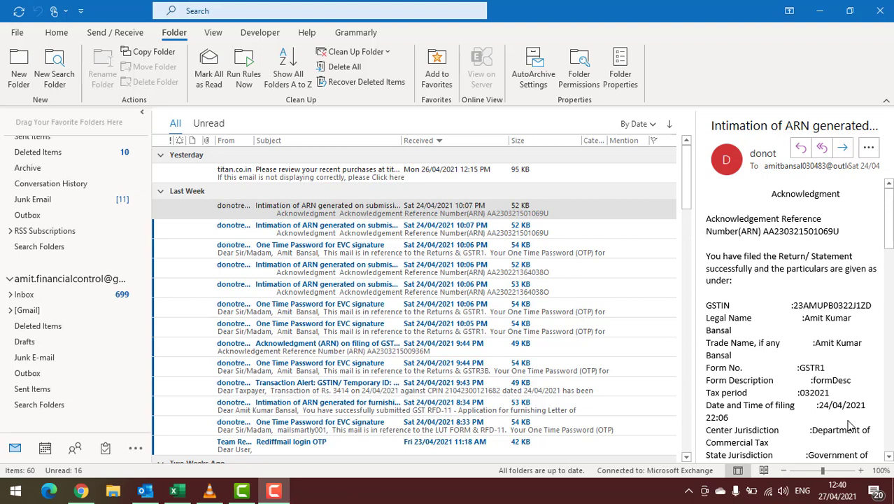
Step: Bring up Advanced View Settings for the Compact inbox view
left_click(212, 32)
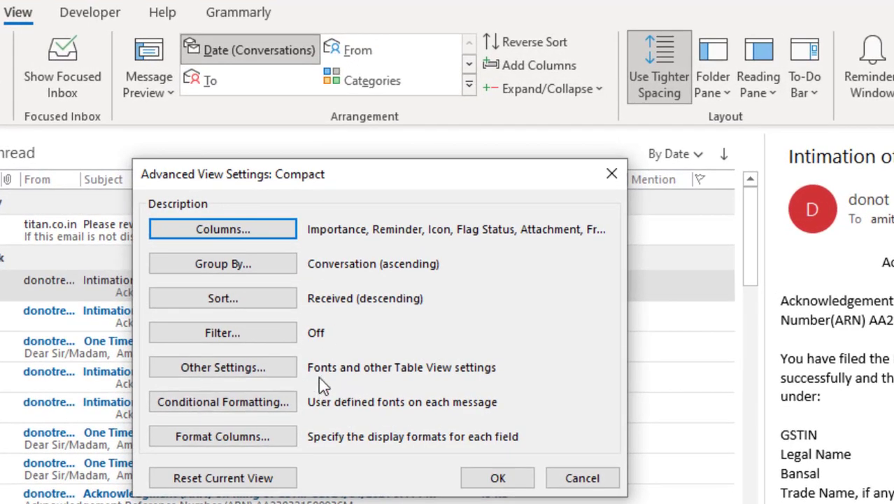
mouse_move(222, 401)
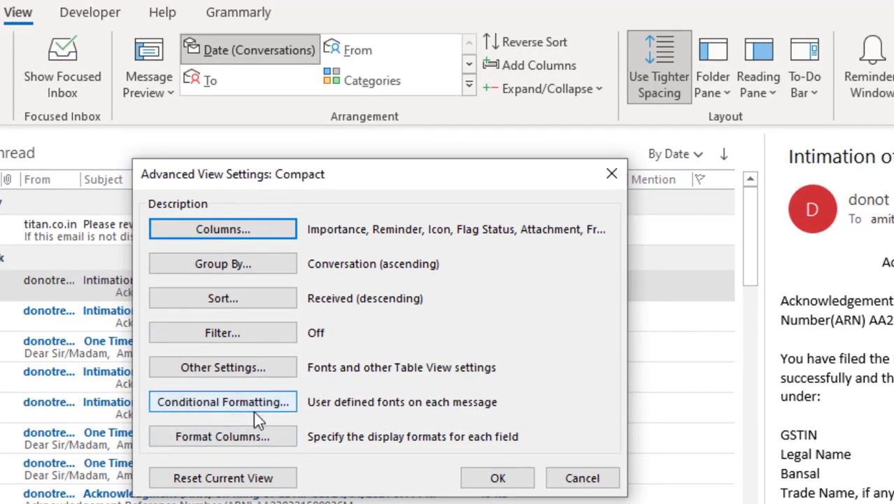
mouse_move(231, 392)
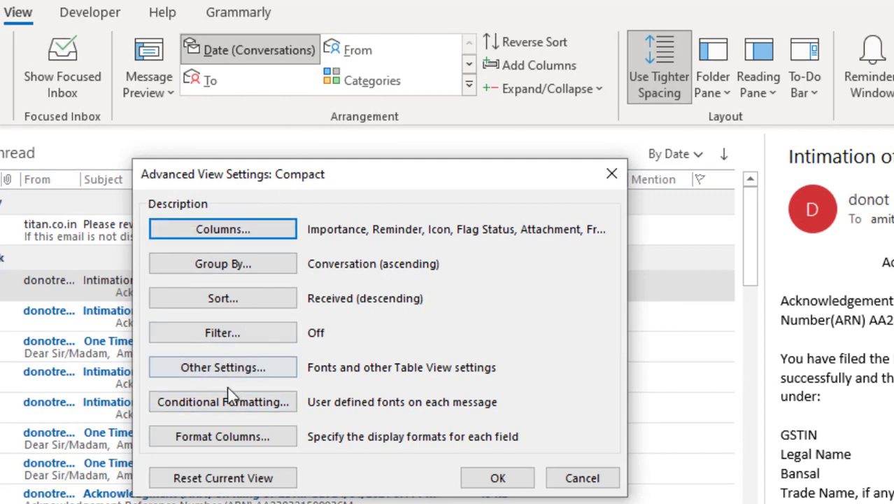
Step: Add a conditional formatting rule named 'Email from Boss' to the view
left_click(221, 400)
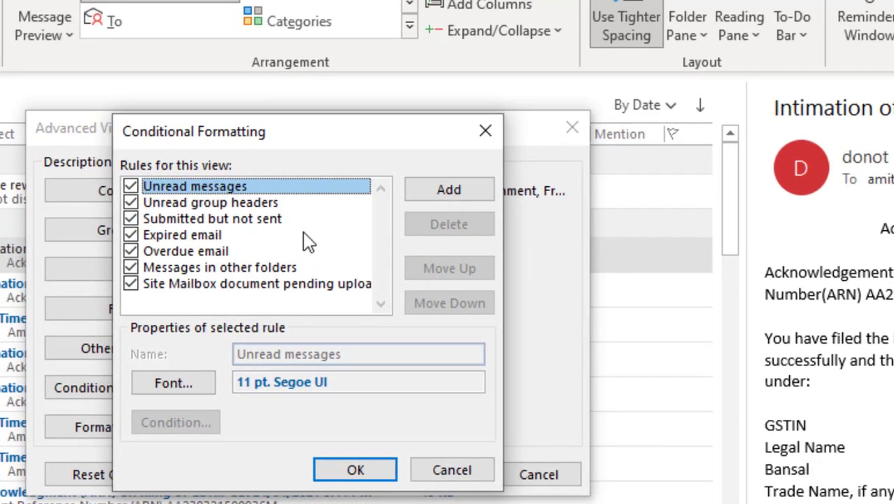
mouse_move(479, 154)
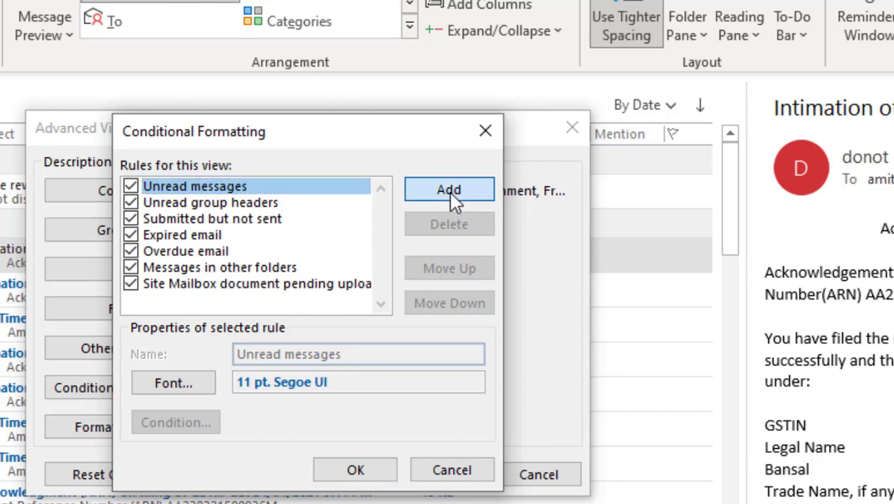
left_click(448, 189)
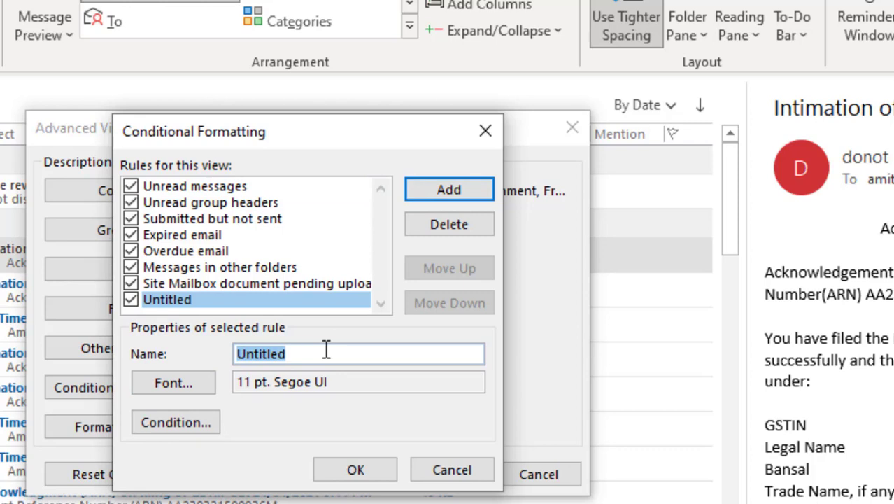
type("Email fr")
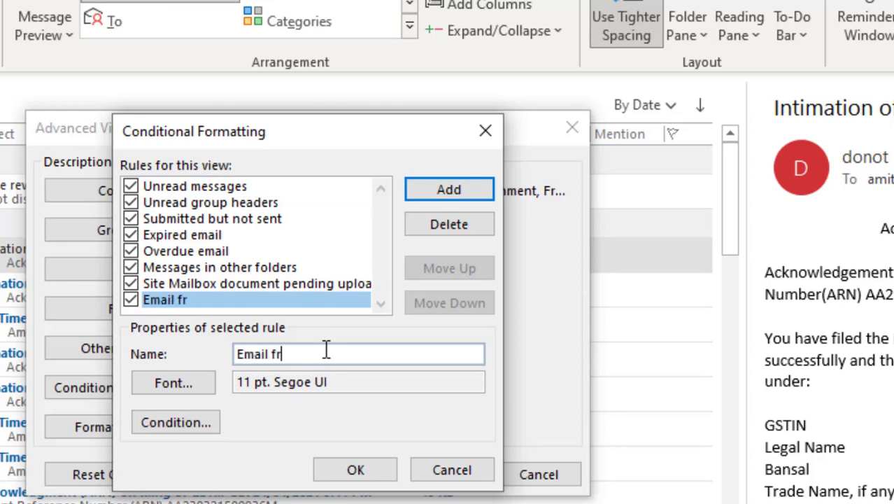
type("om Boss")
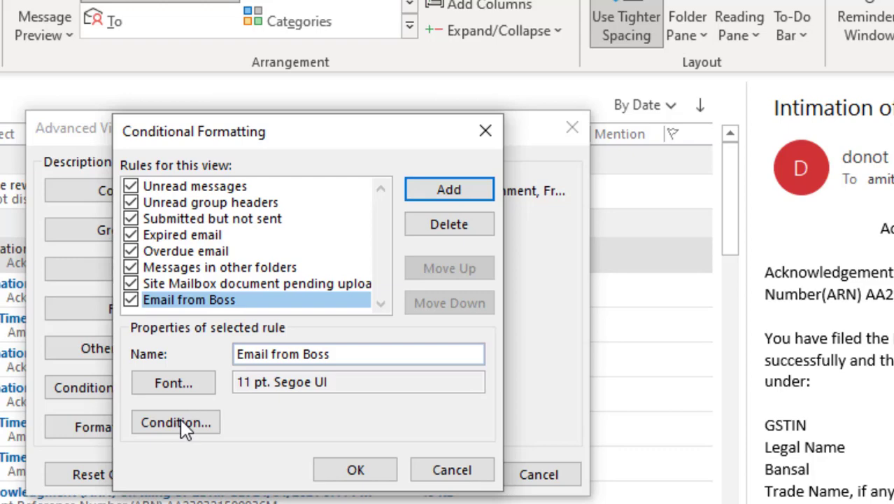
mouse_move(213, 398)
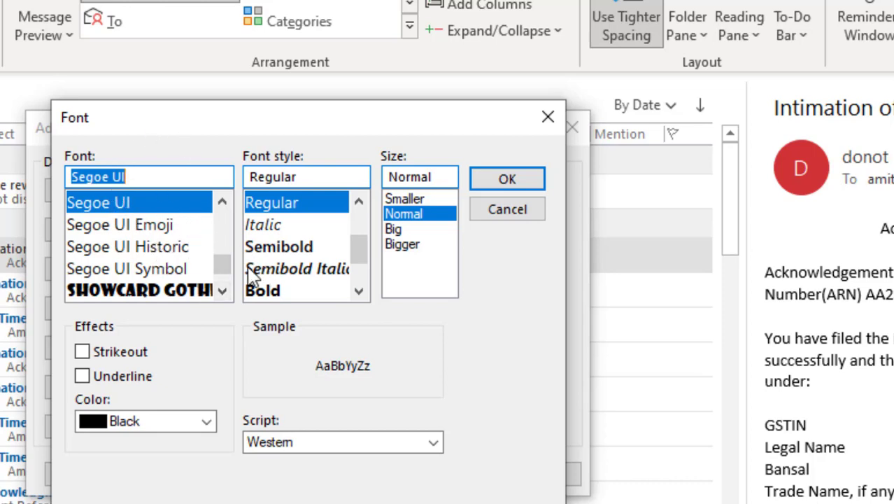
mouse_move(223, 269)
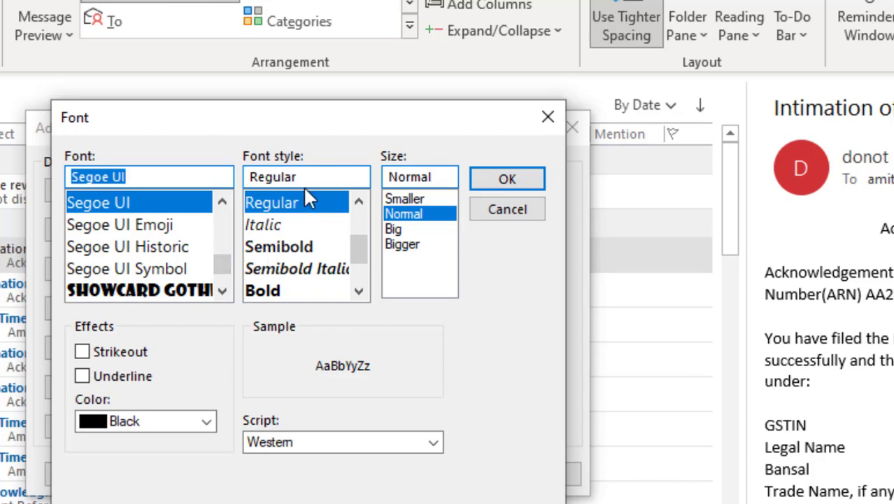
mouse_move(314, 263)
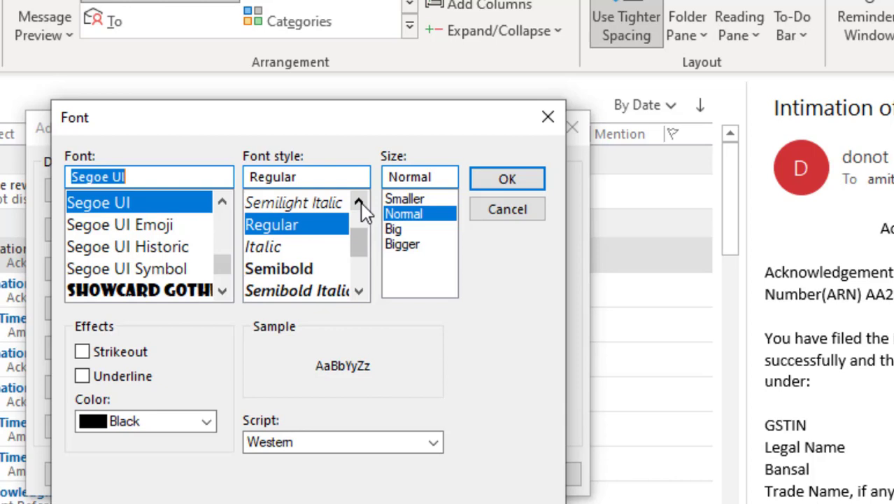
mouse_move(366, 255)
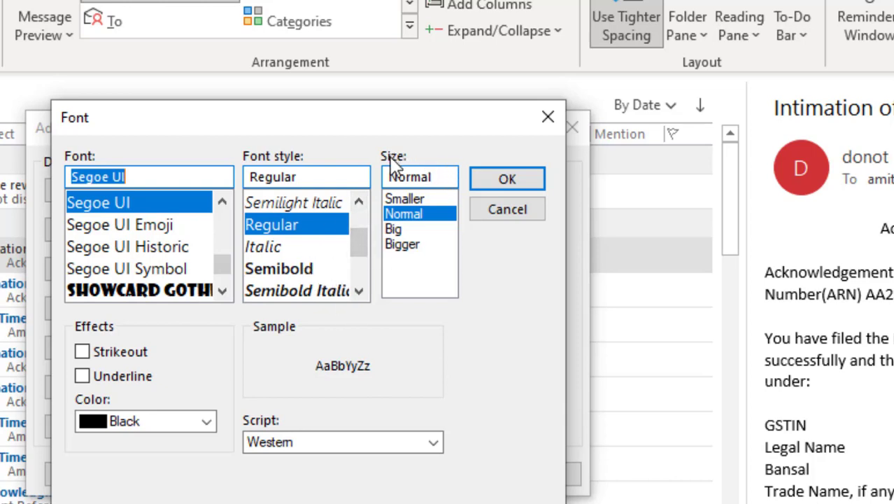
mouse_move(77, 330)
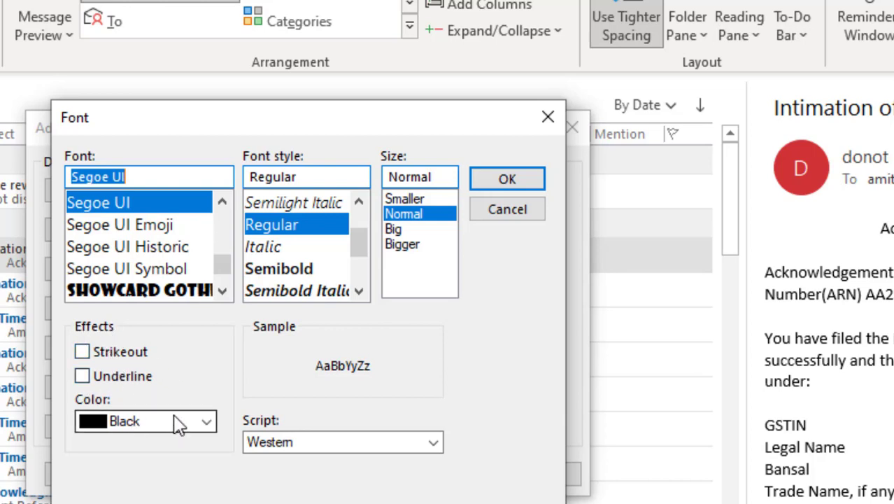
mouse_move(212, 421)
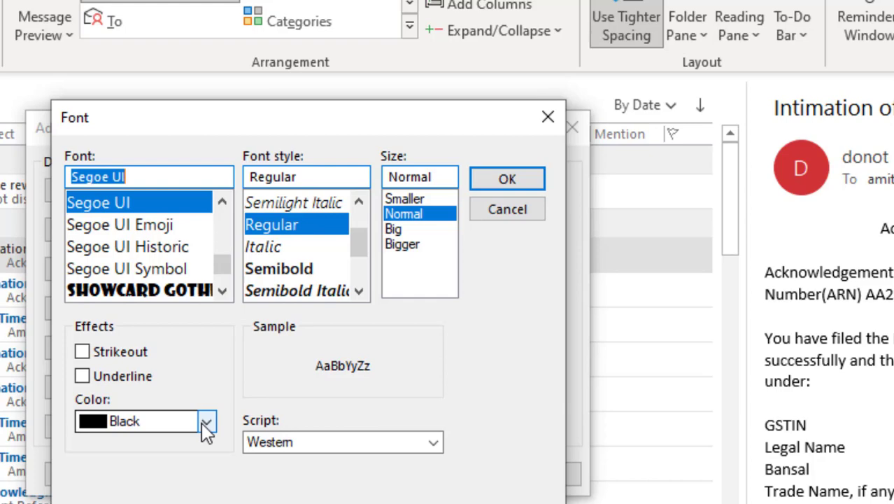
Step: Choose Maroon as the font colour for the Email from Boss rule
left_click(207, 419)
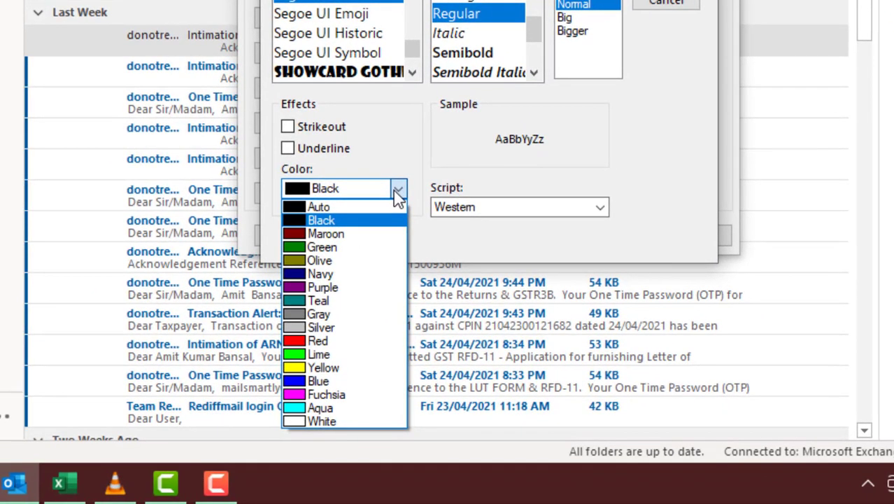
mouse_move(378, 234)
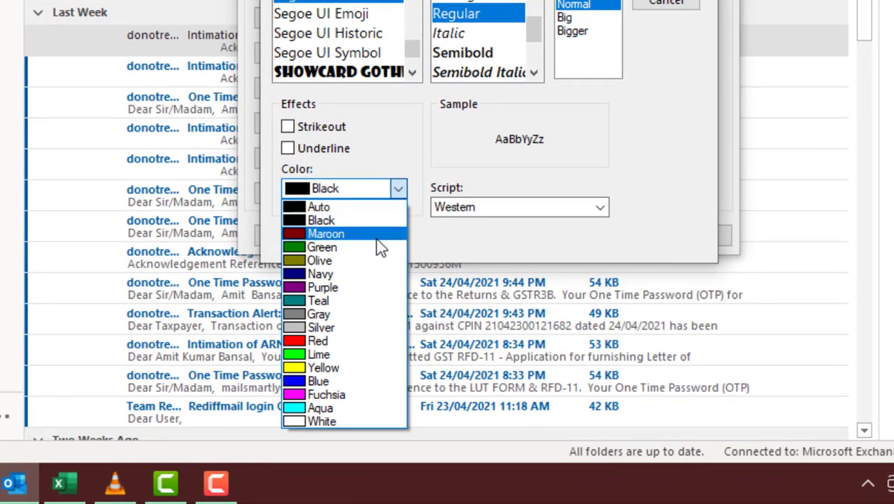
left_click(318, 380)
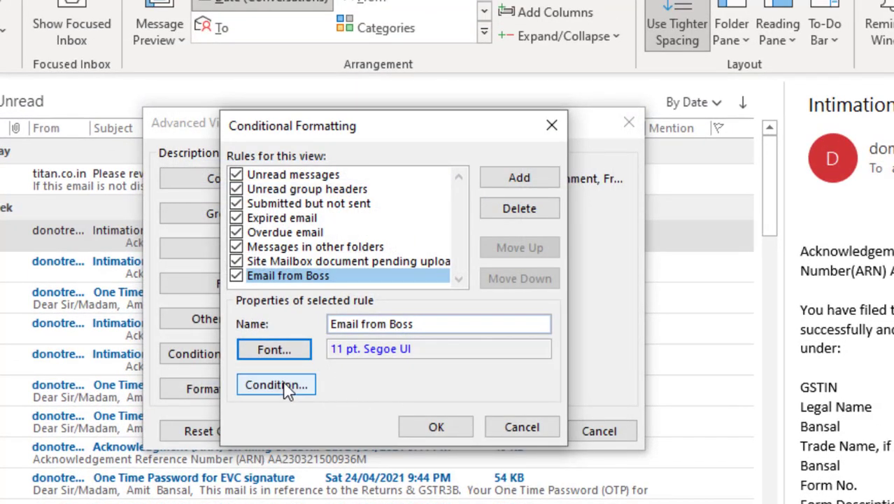
left_click(276, 383)
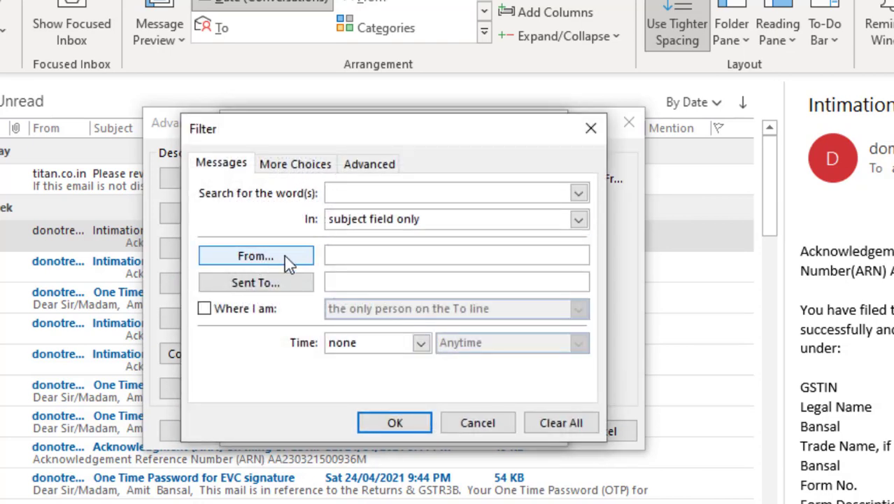
left_click(456, 254)
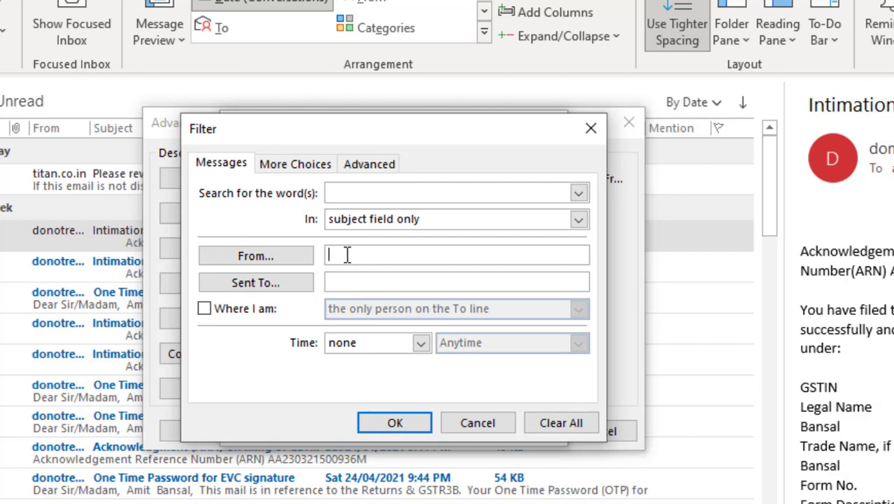
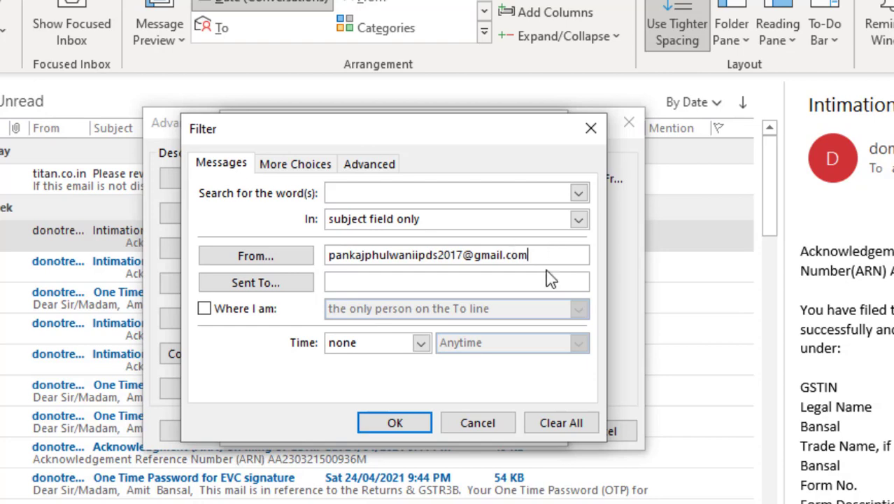
left_click(395, 422)
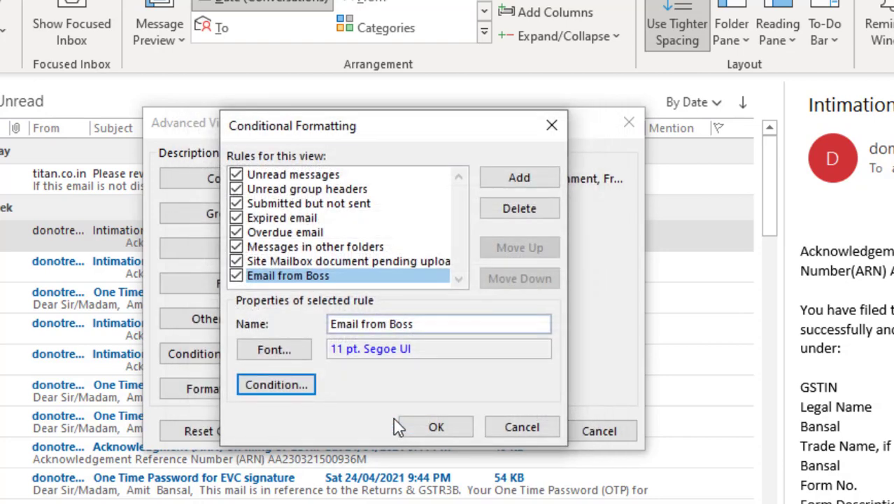
left_click(435, 426)
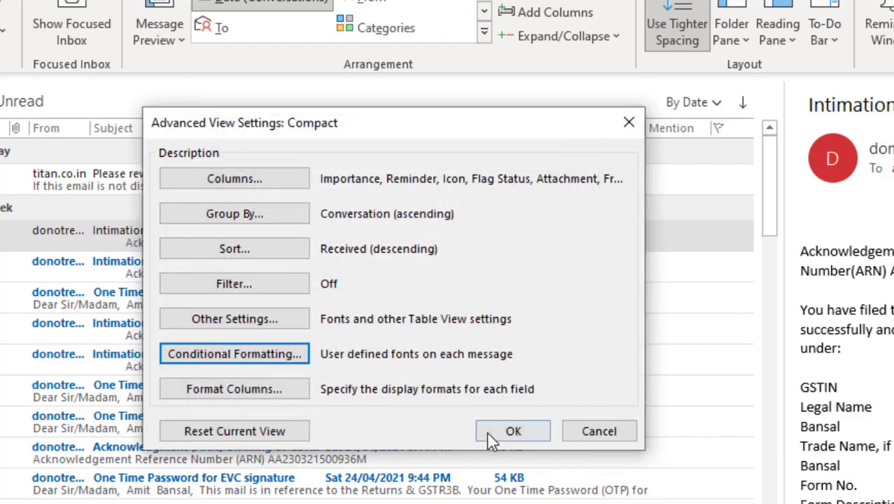
left_click(512, 431)
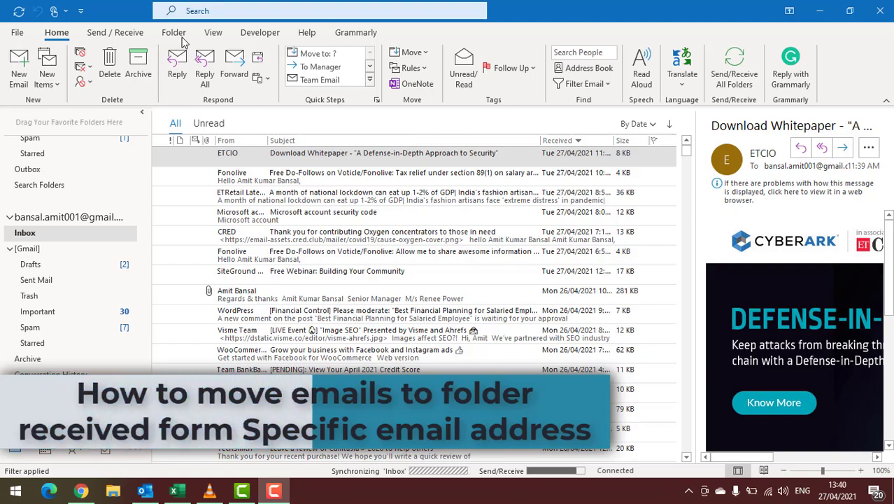
Step: Show the Folder ribbon commands, ready to create a new search folder
left_click(173, 32)
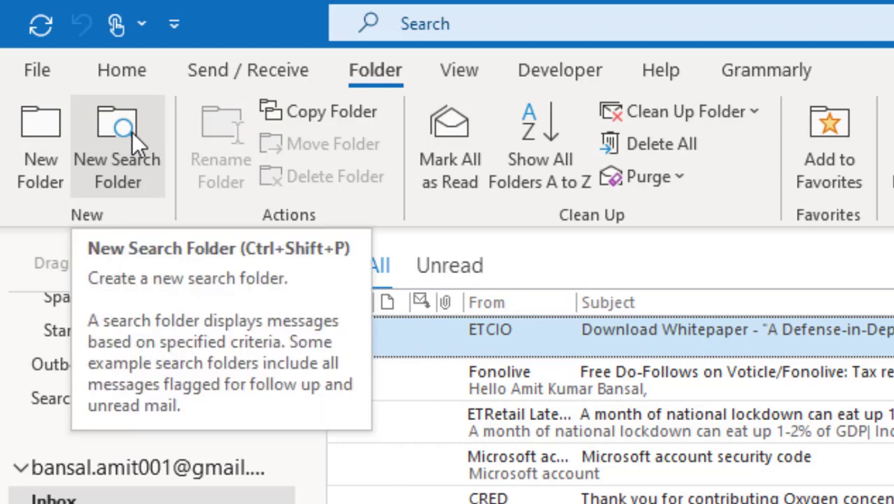
Step: Start a new search folder of the 'Mail from specific people' type
left_click(118, 147)
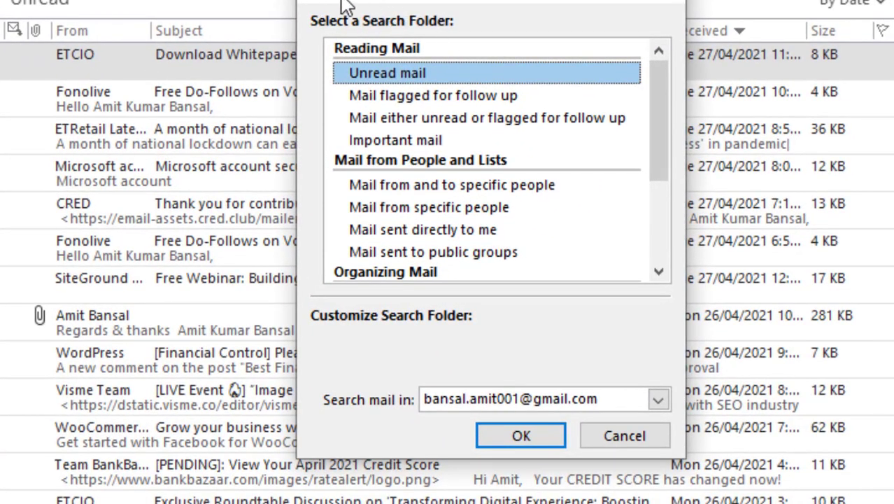
mouse_move(500, 151)
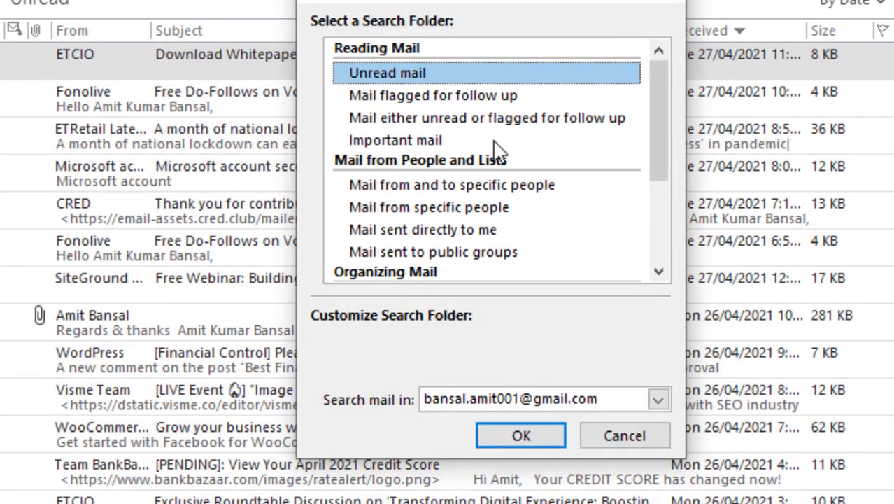
mouse_move(427, 170)
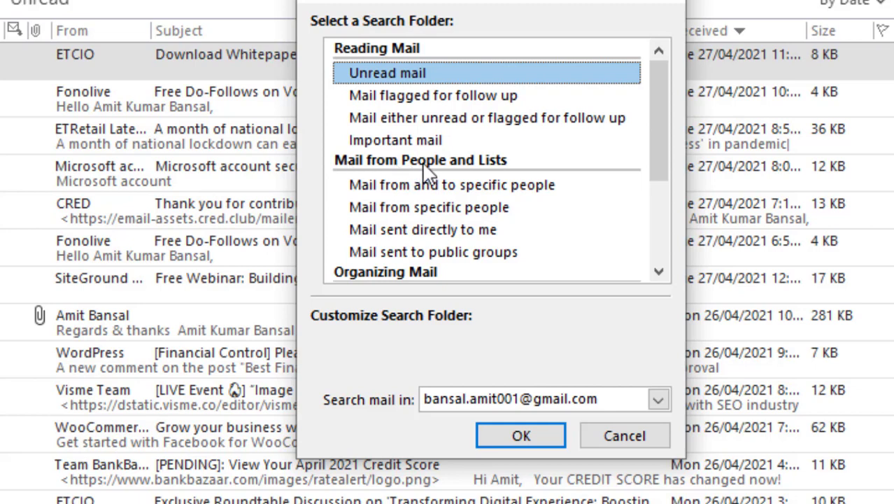
mouse_move(419, 221)
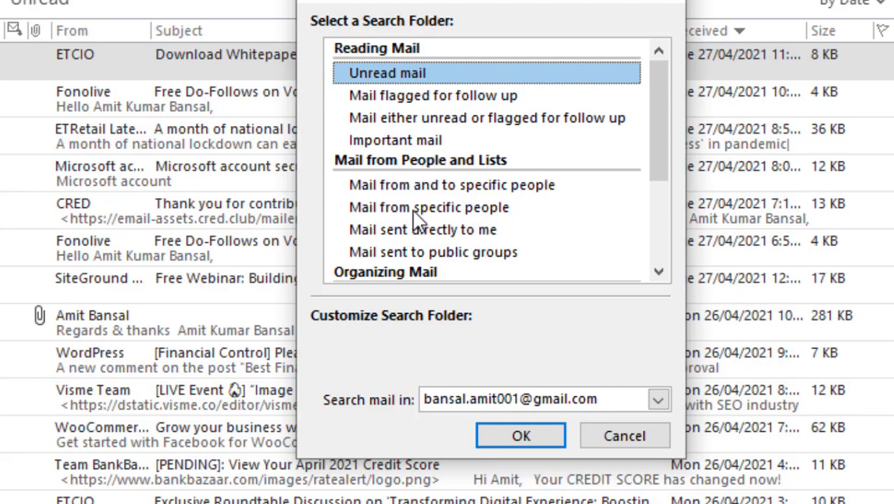
mouse_move(380, 218)
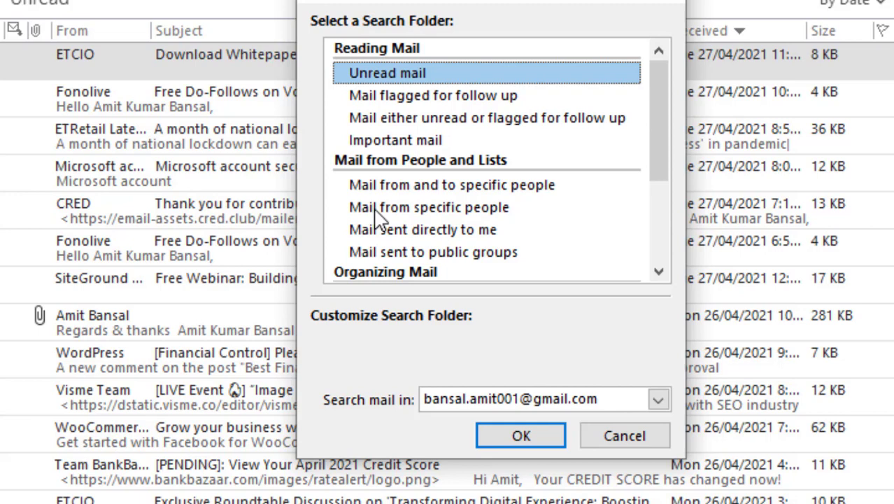
left_click(428, 207)
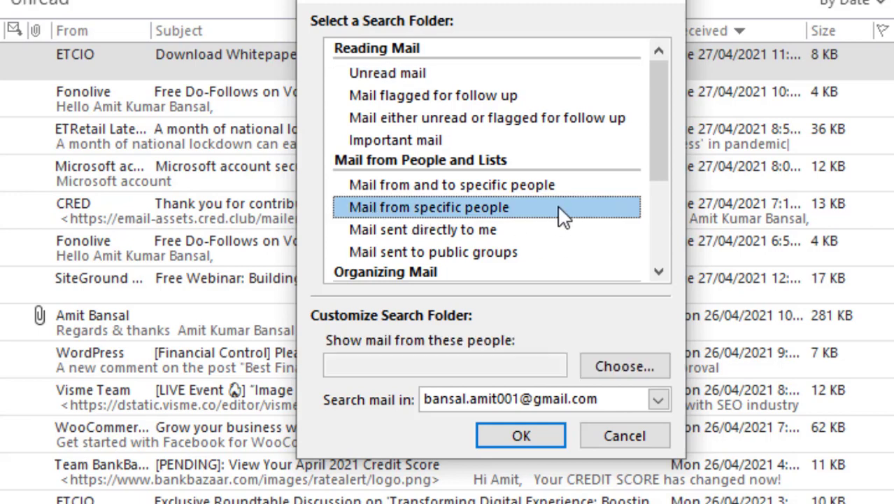
mouse_move(428, 221)
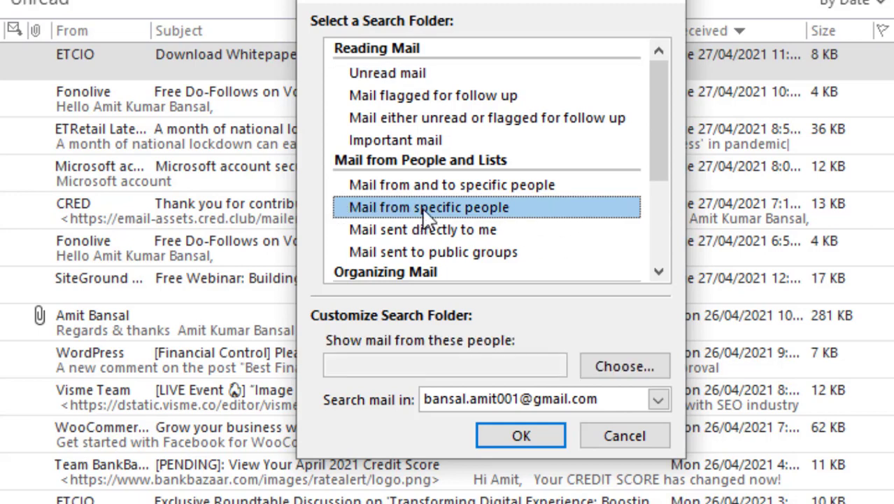
mouse_move(501, 217)
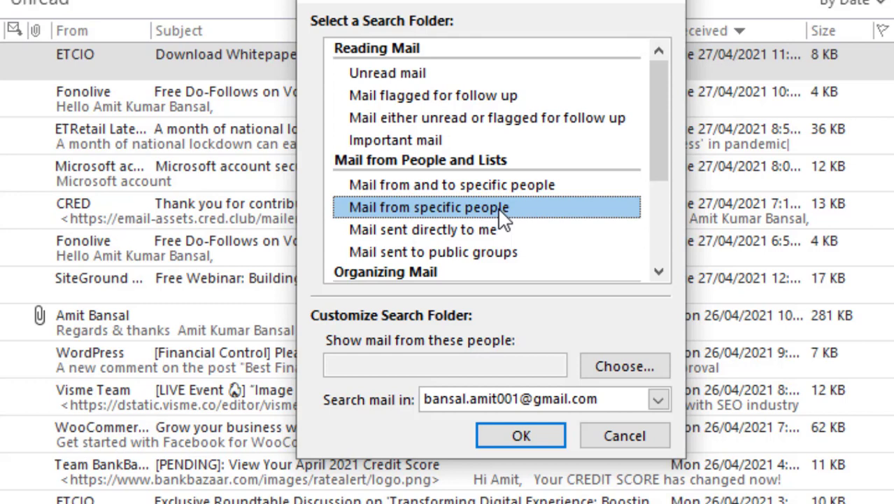
mouse_move(398, 230)
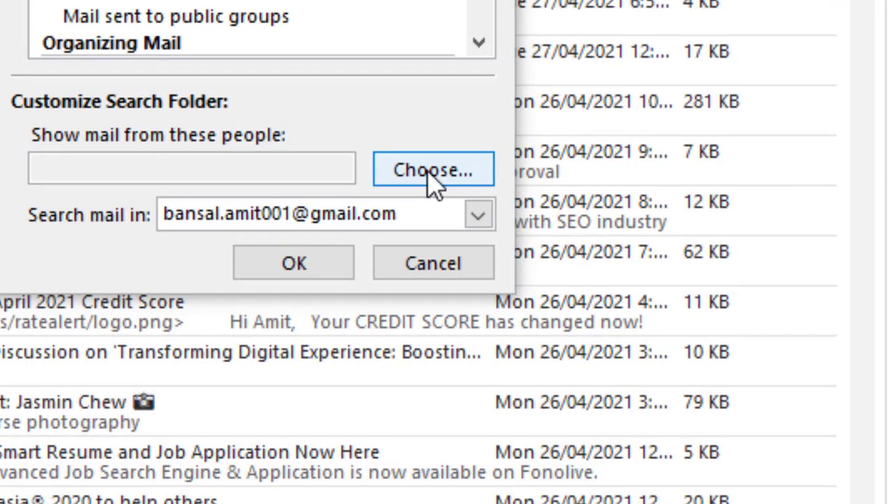
left_click(433, 171)
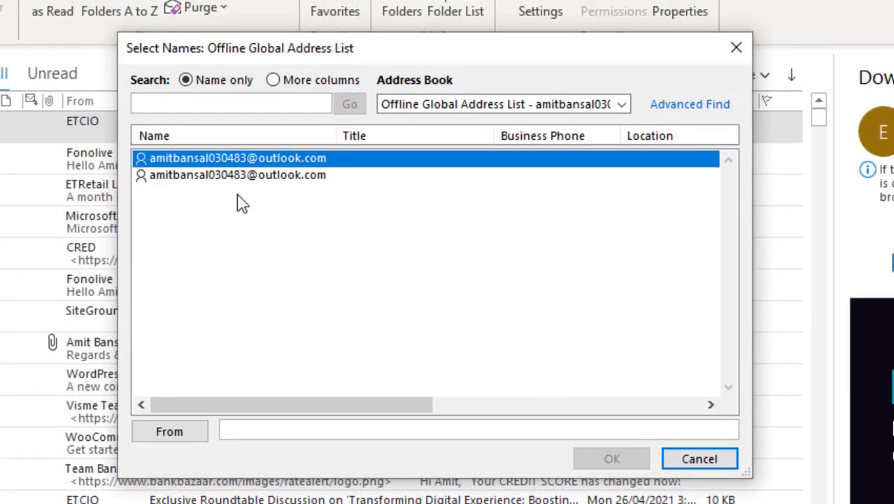
mouse_move(408, 273)
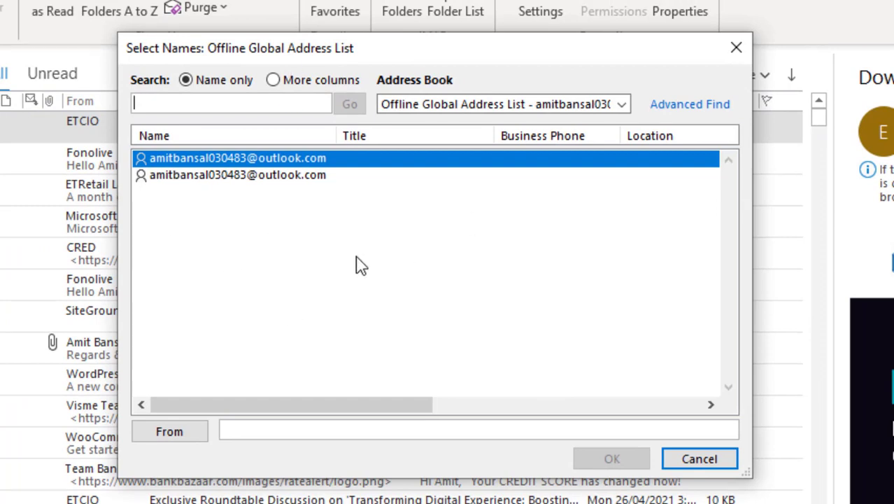
mouse_move(282, 268)
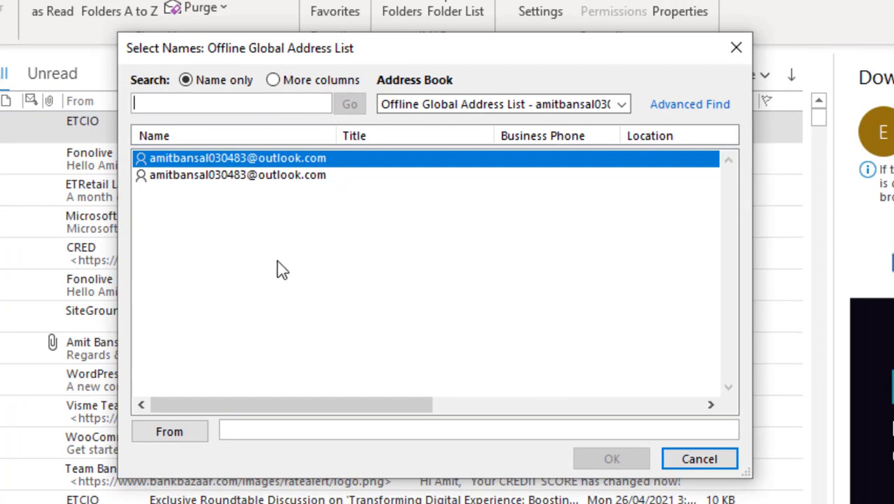
mouse_move(271, 406)
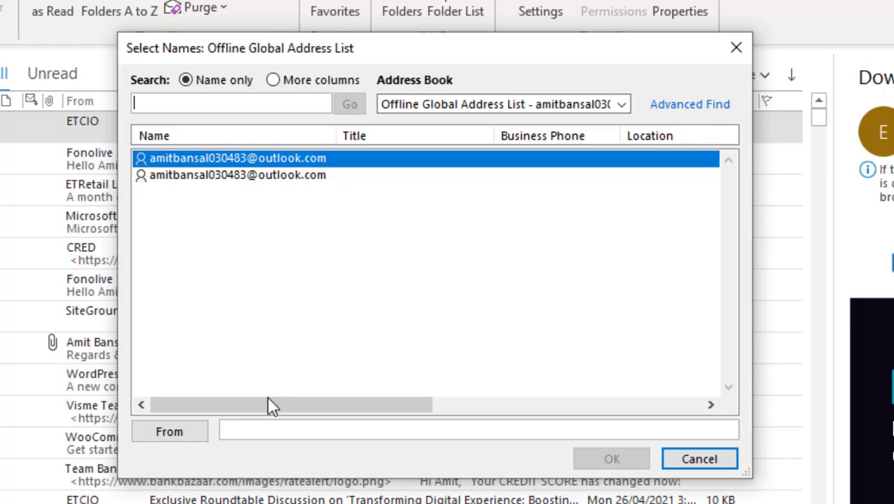
left_click(478, 429)
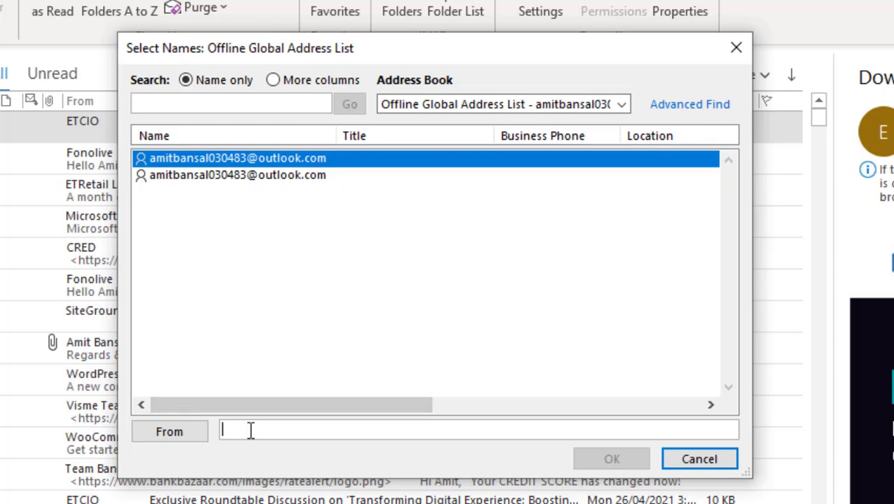
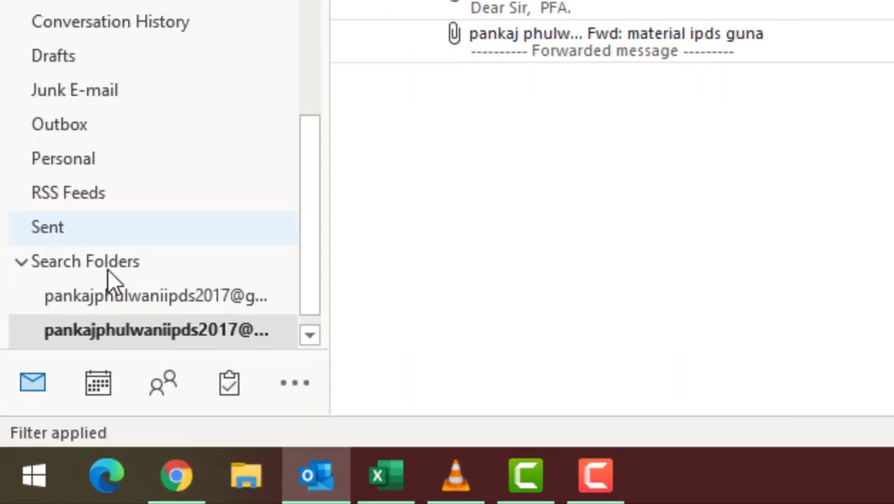
Step: Select the search folder named after the boss's address under Search Folders
scroll("down", 3)
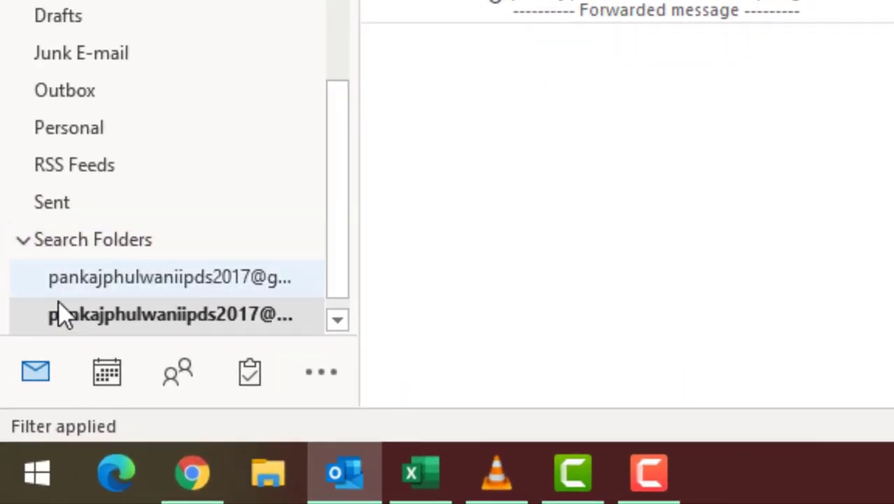
left_click(171, 313)
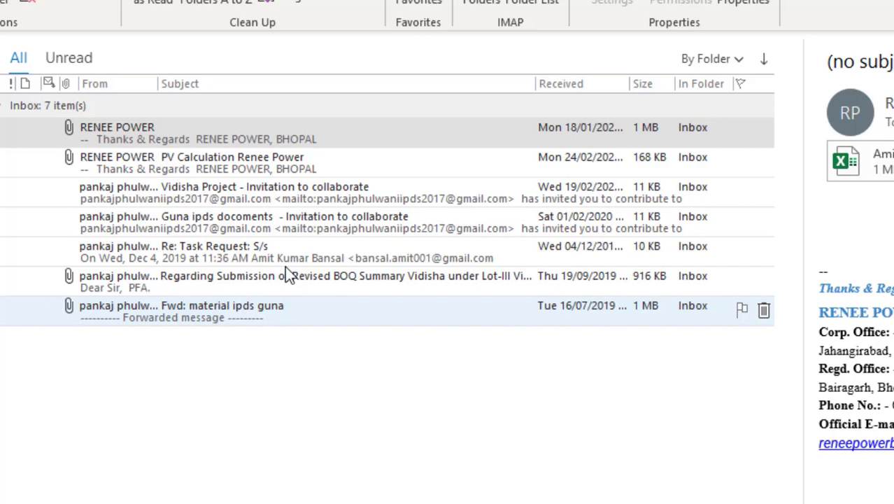
mouse_move(496, 321)
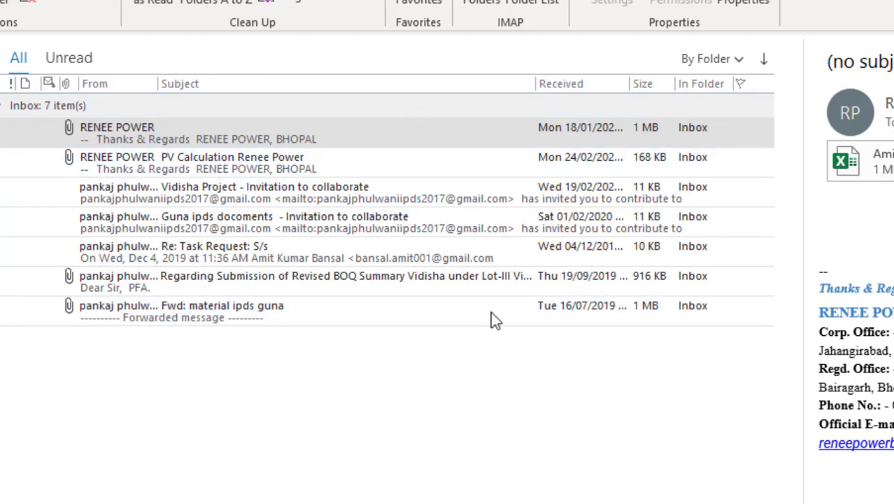
mouse_move(425, 409)
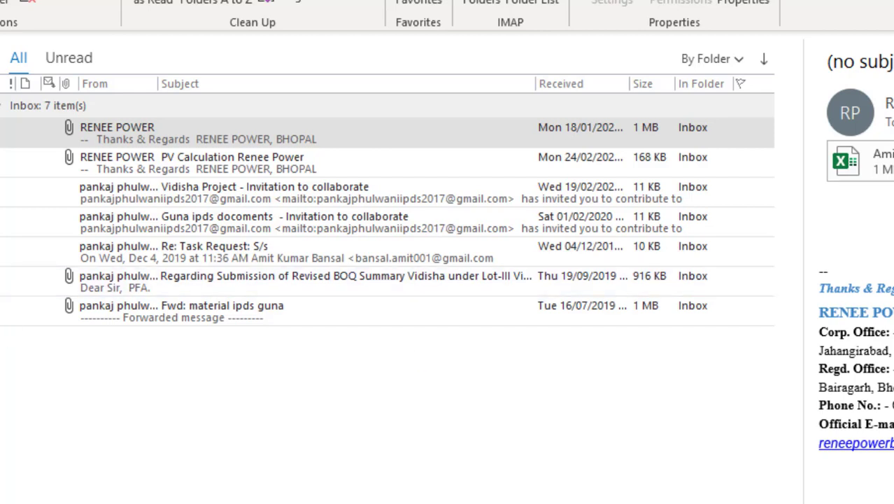
mouse_move(264, 319)
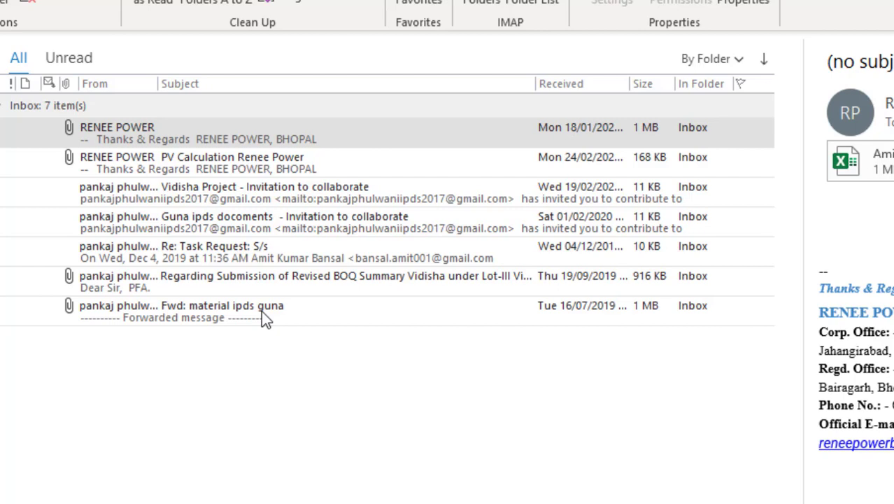
mouse_move(266, 319)
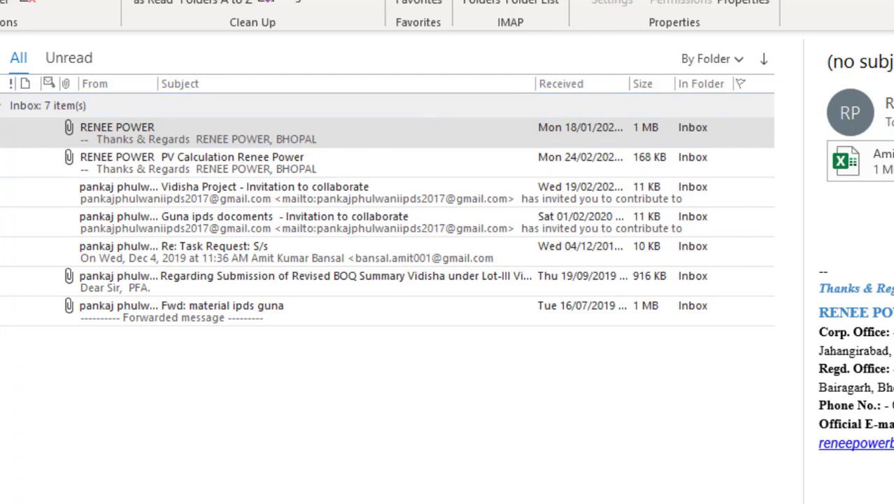